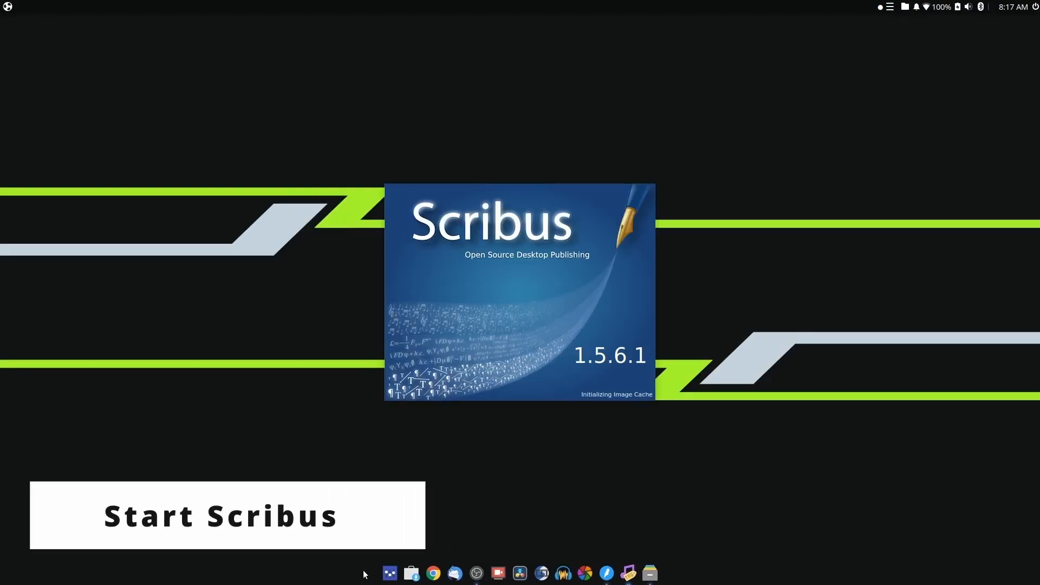
Confirm a new single-page 6×9 inch portrait document with zero margins
left_click(227, 516)
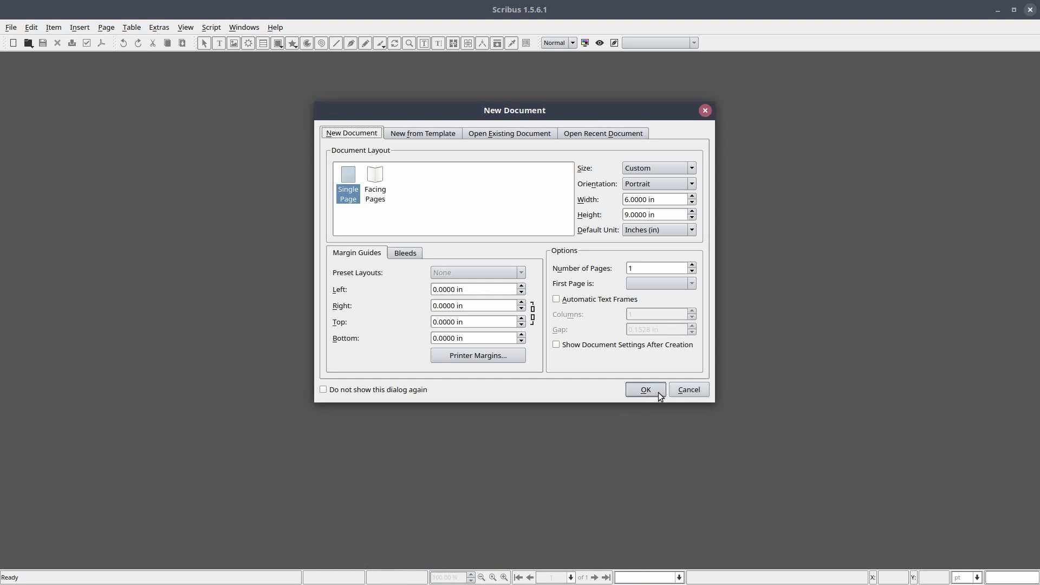
left_click(644, 389)
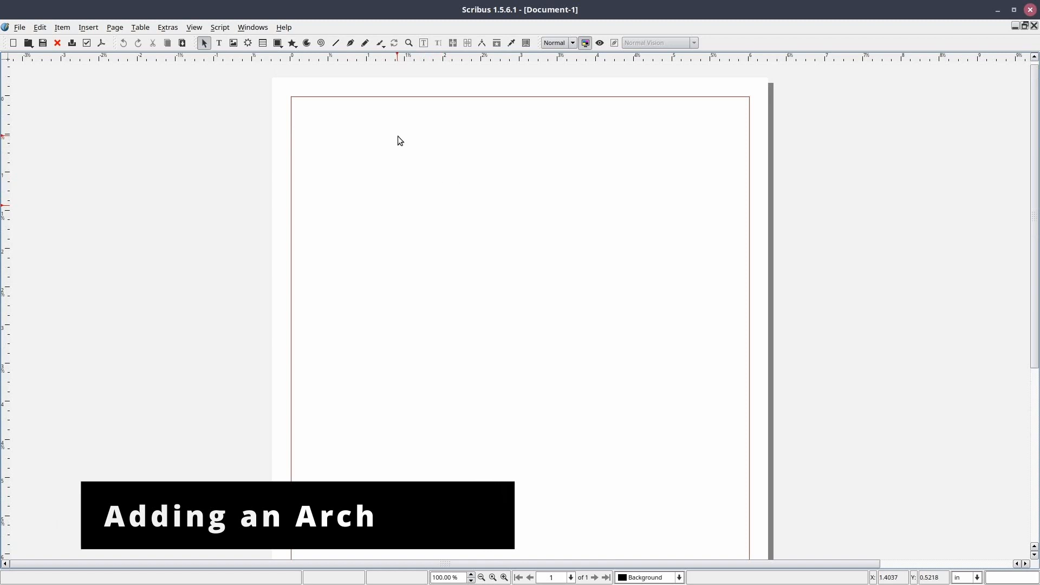
Zoom to 175% and draw an arc near the page's top-left corner via Insert > Arc
left_click(502, 578)
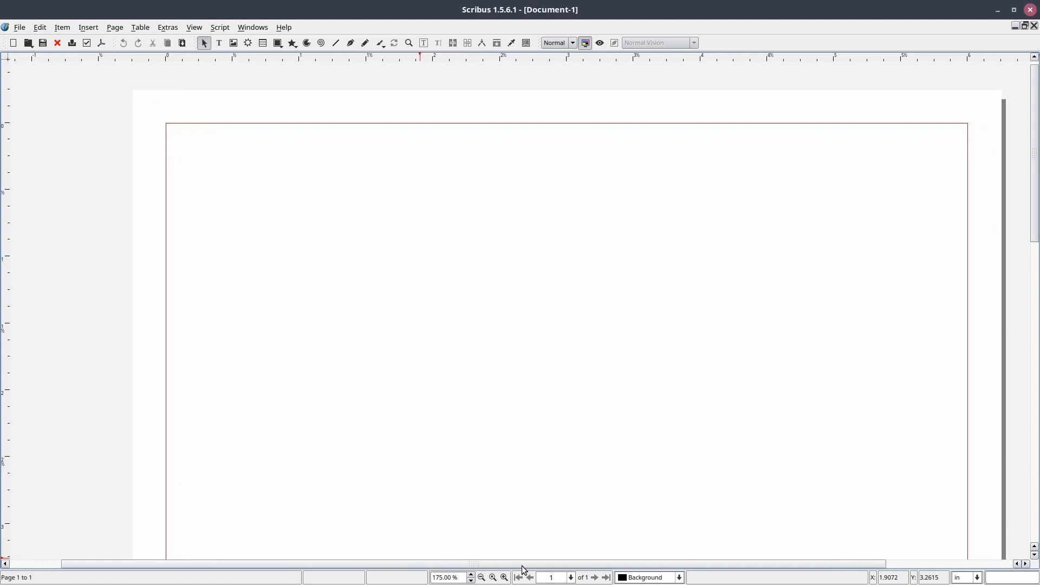
scroll("left", 3)
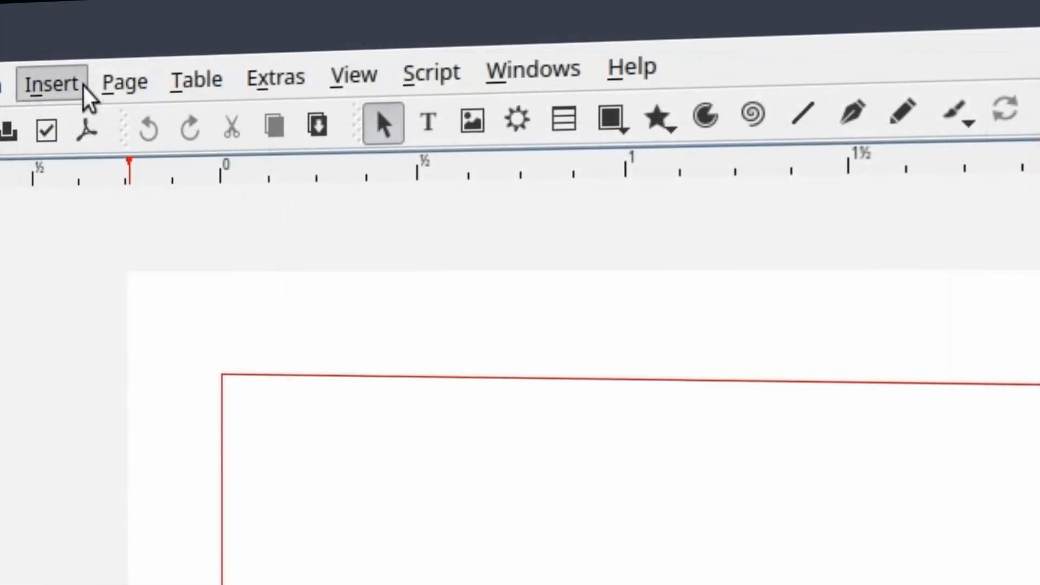
left_click(51, 82)
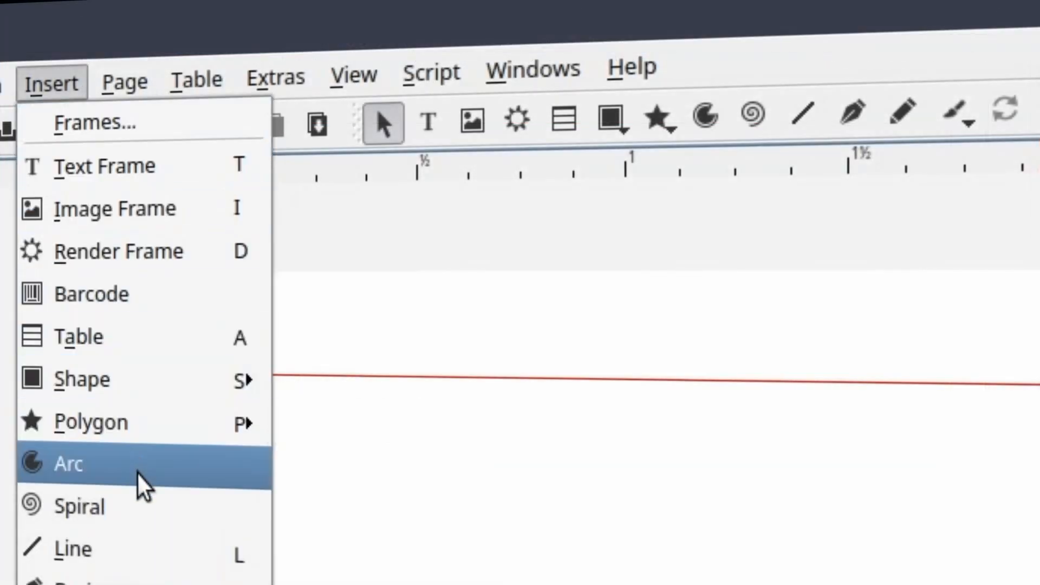
left_click(68, 463)
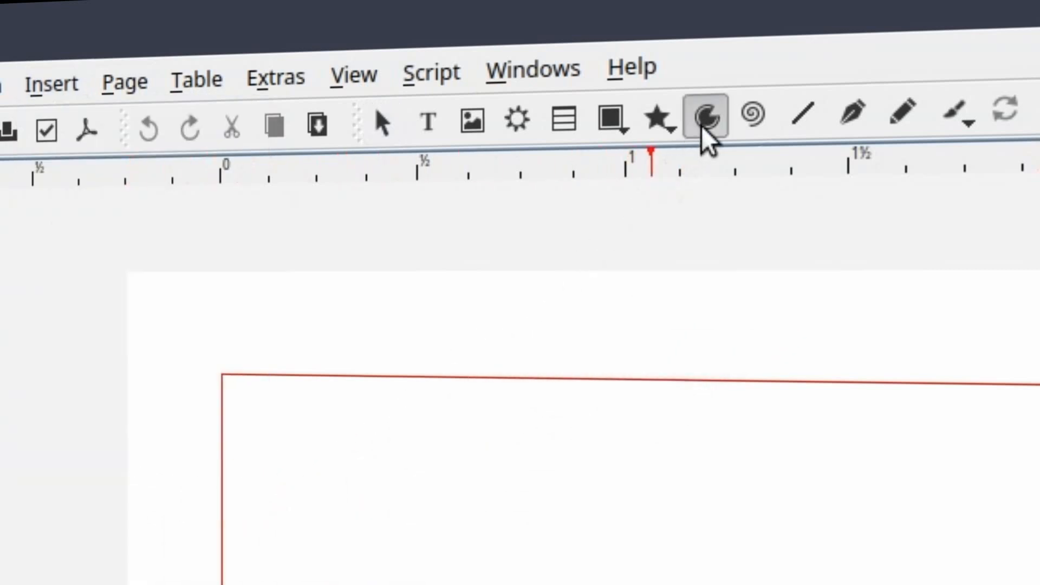
mouse_move(704, 120)
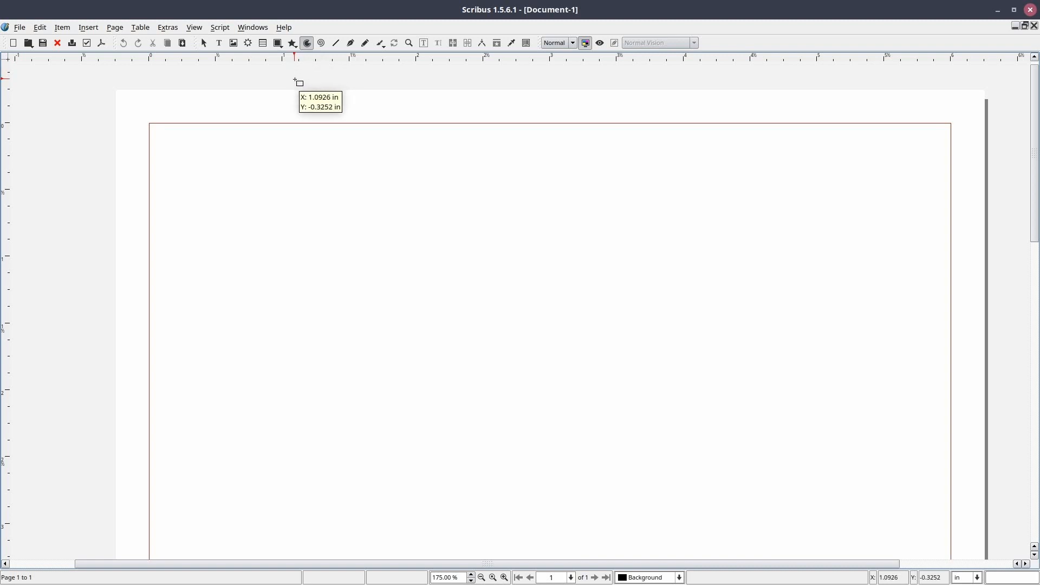
mouse_move(187, 141)
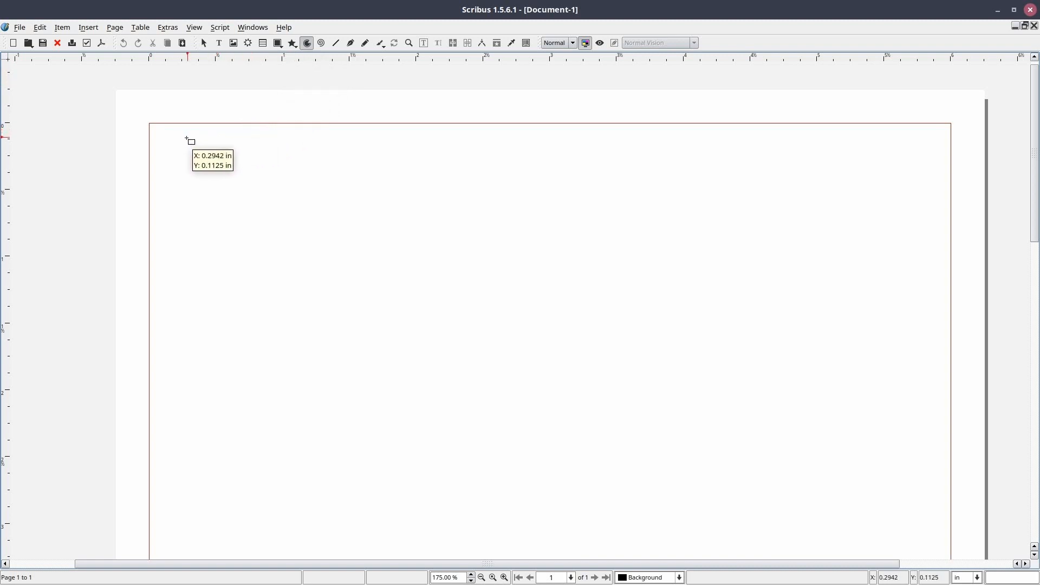
mouse_move(158, 130)
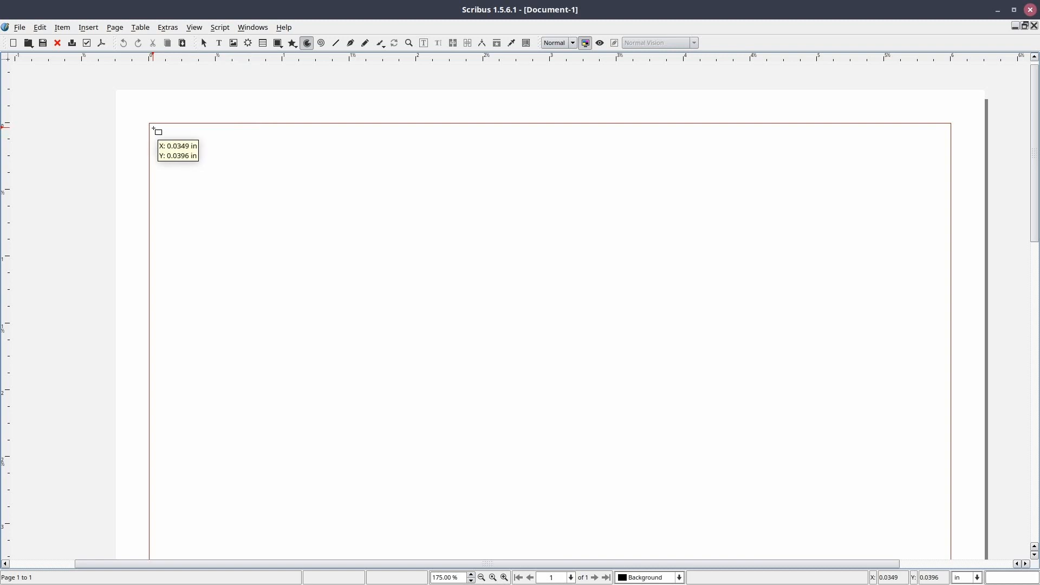
left_click_drag(154, 128, 339, 315)
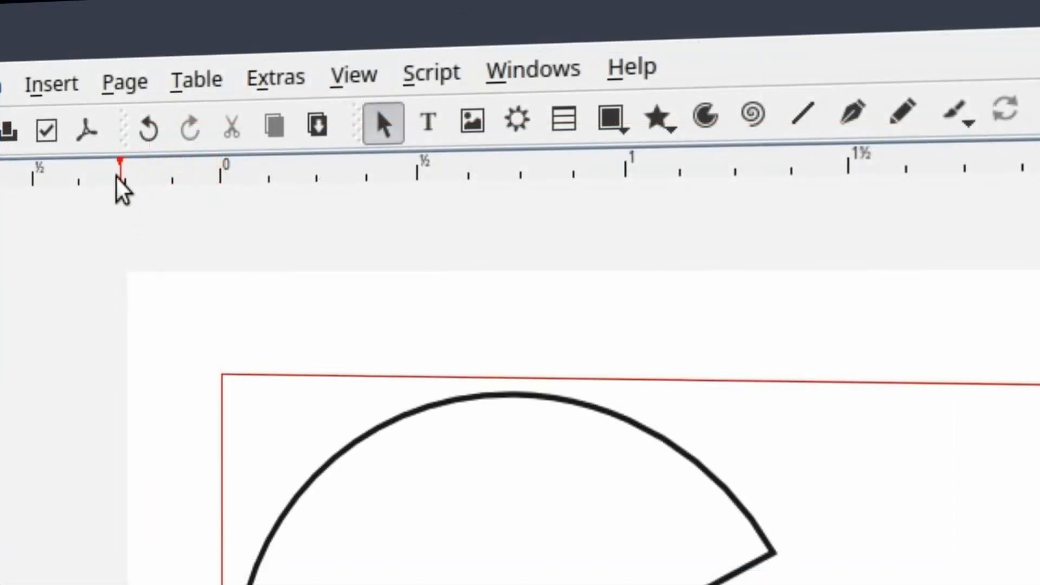
Choose Insert > Spiral to place a spiral right of the arc
left_click(51, 77)
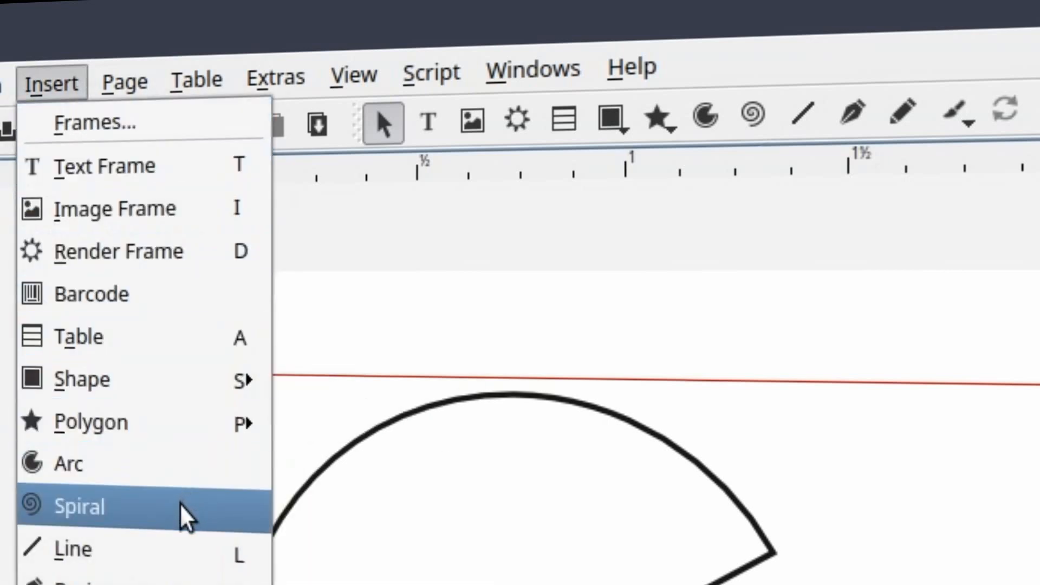
left_click(79, 506)
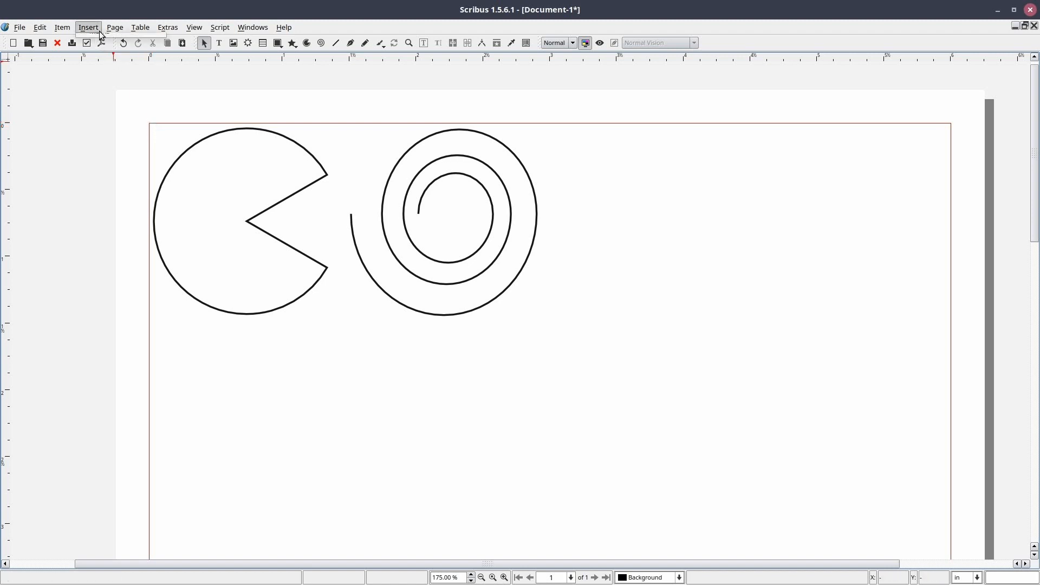
Draw a horizontal straight line at the page's top right with the Line tool
left_click(88, 27)
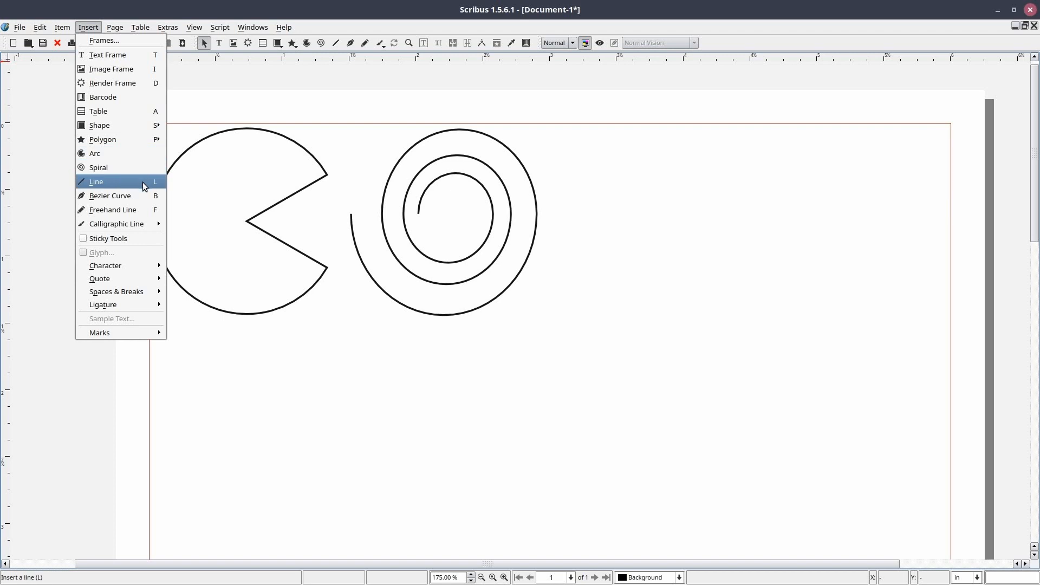
left_click(95, 181)
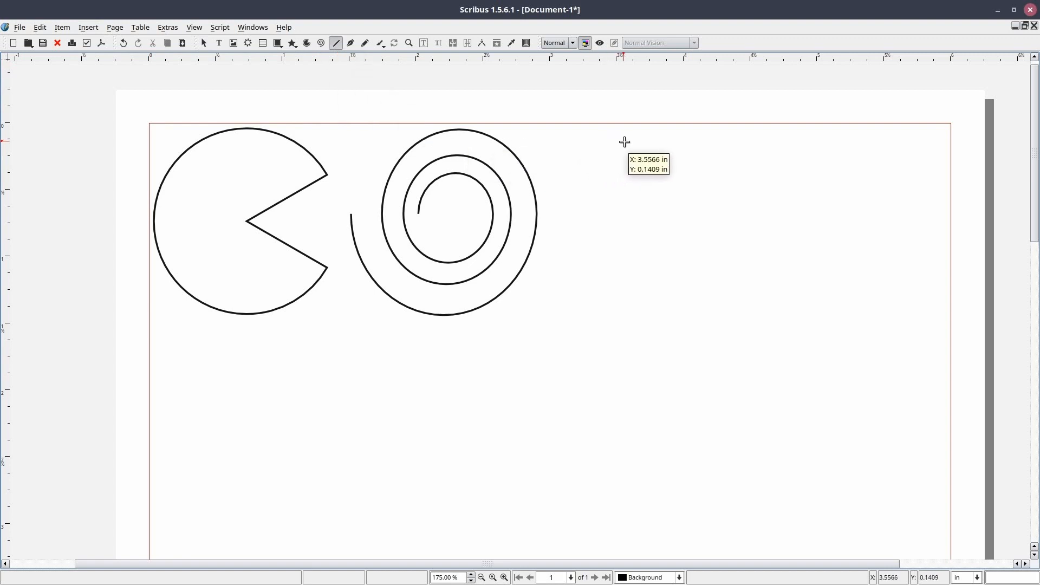
left_click_drag(610, 138, 795, 137)
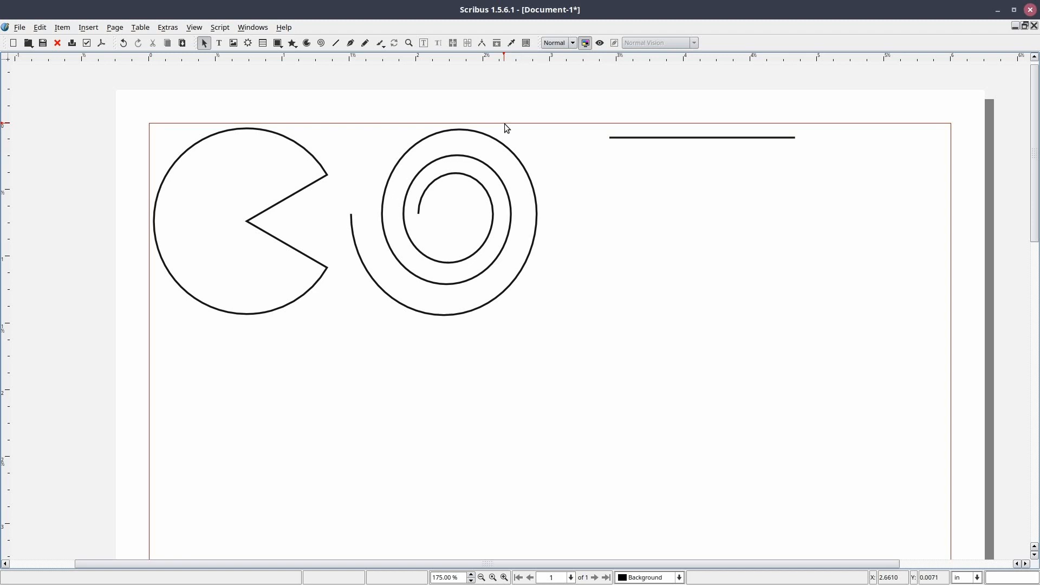
left_click(701, 138)
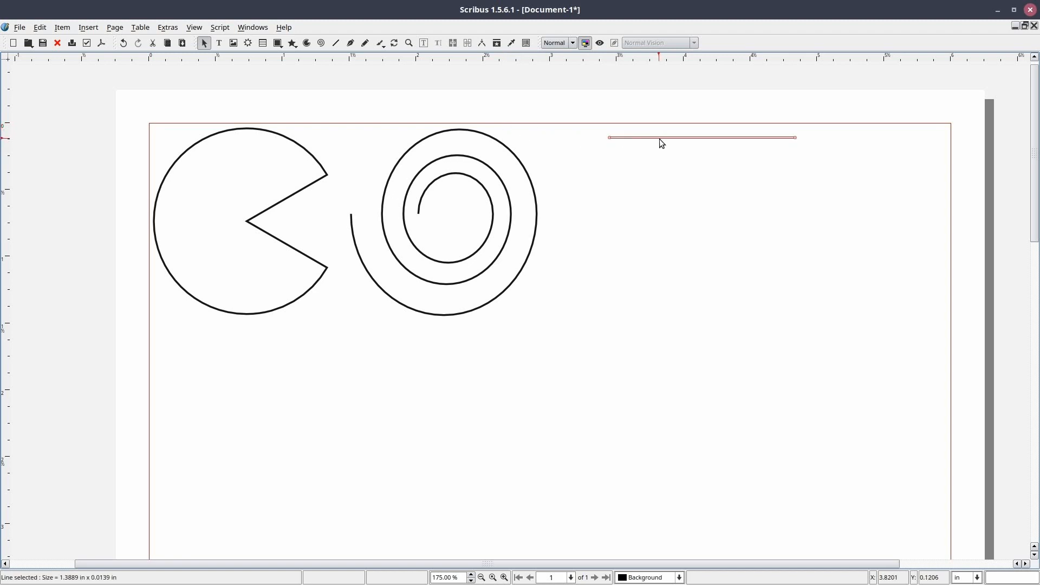
Draw slanted lines beneath the first line, reselecting the Line tool each time
left_click(335, 42)
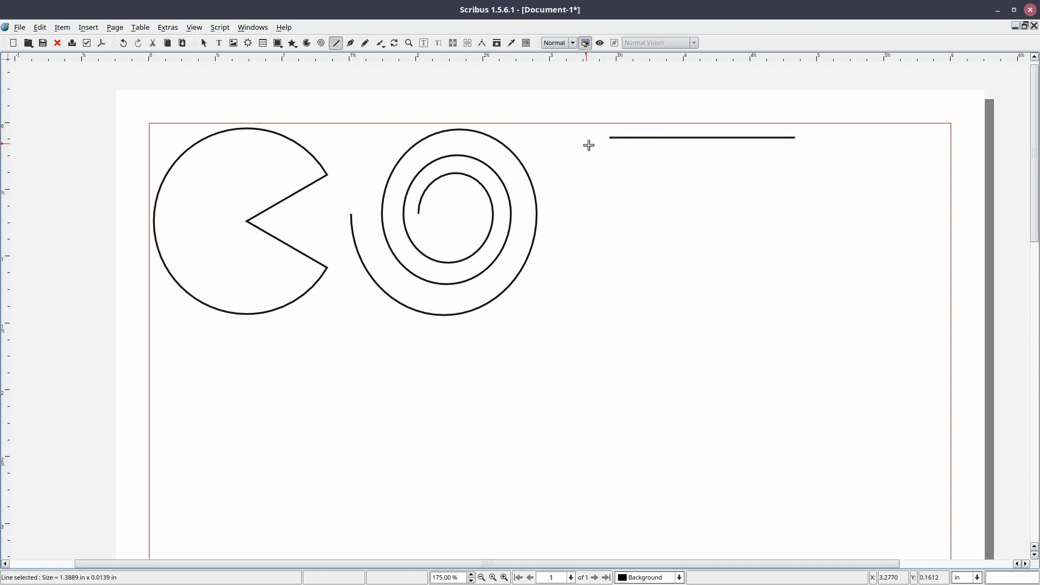
left_click_drag(610, 170, 715, 171)
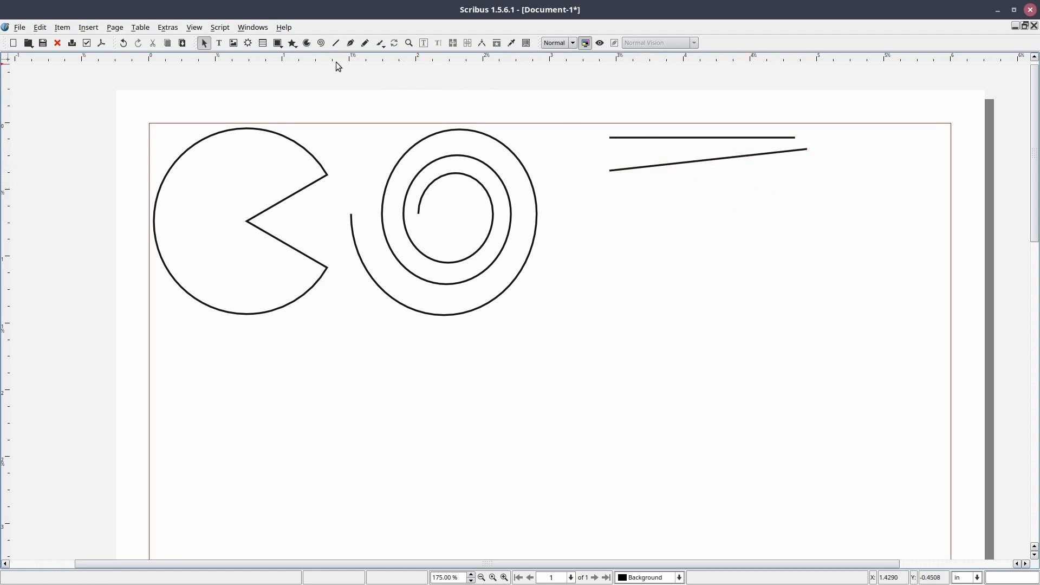
left_click(336, 42)
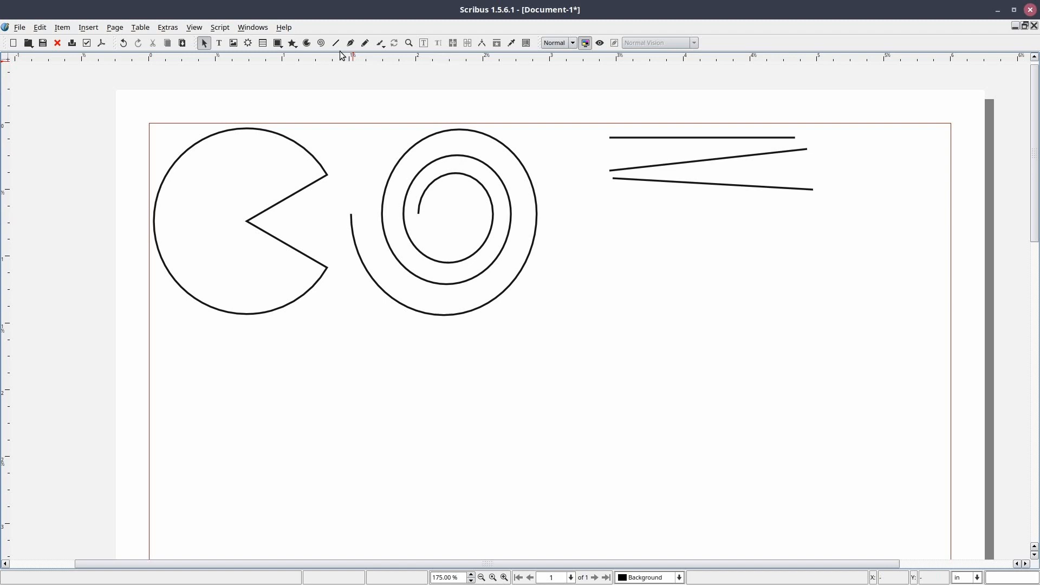
left_click(335, 43)
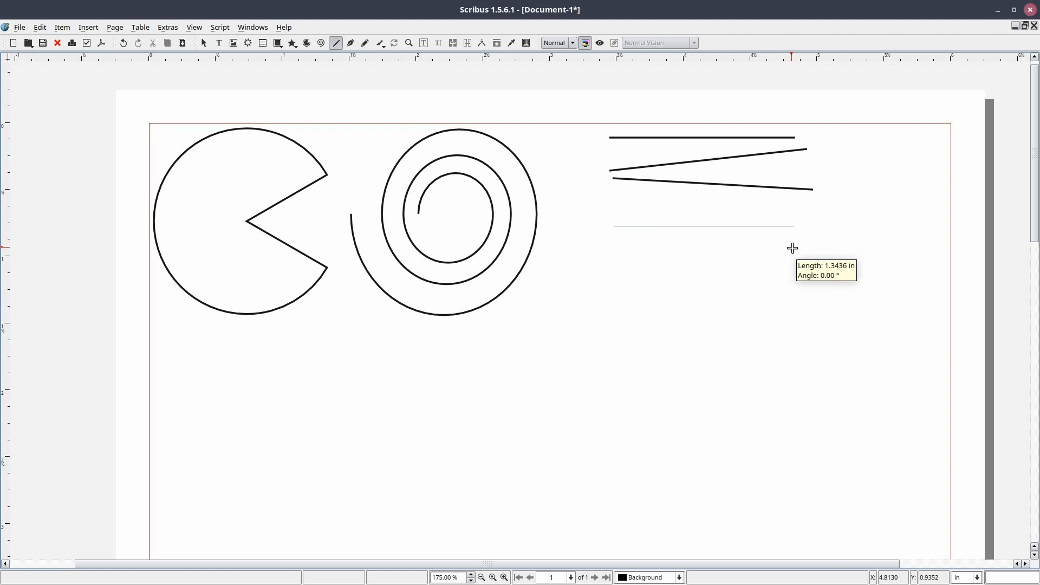
Draw another line below the slanted lines at the top right
left_click_drag(616, 228, 788, 286)
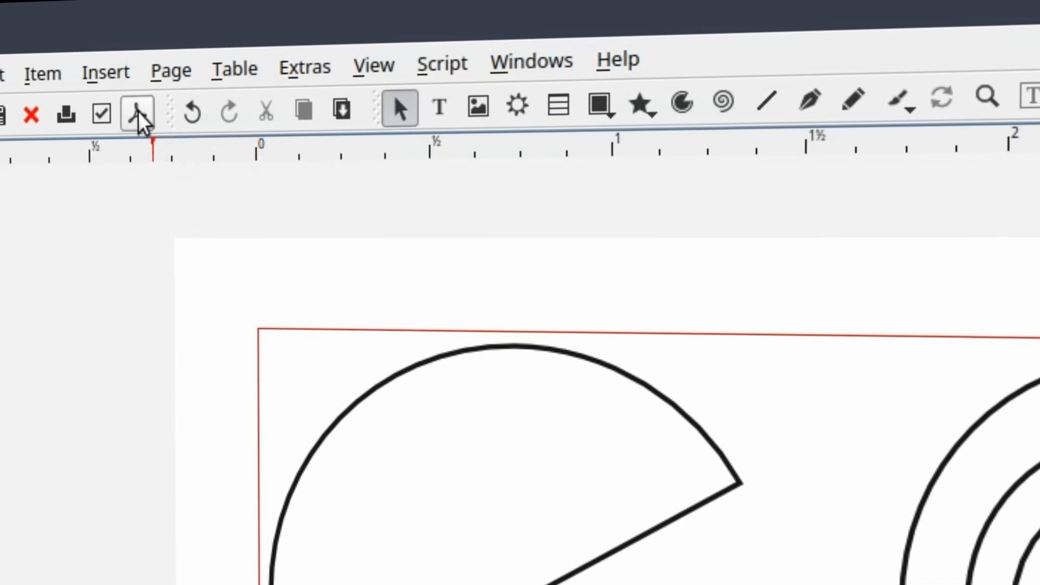
Sketch a rough closed square-like freehand shape below the arc with Insert > Freehand Line
left_click(104, 72)
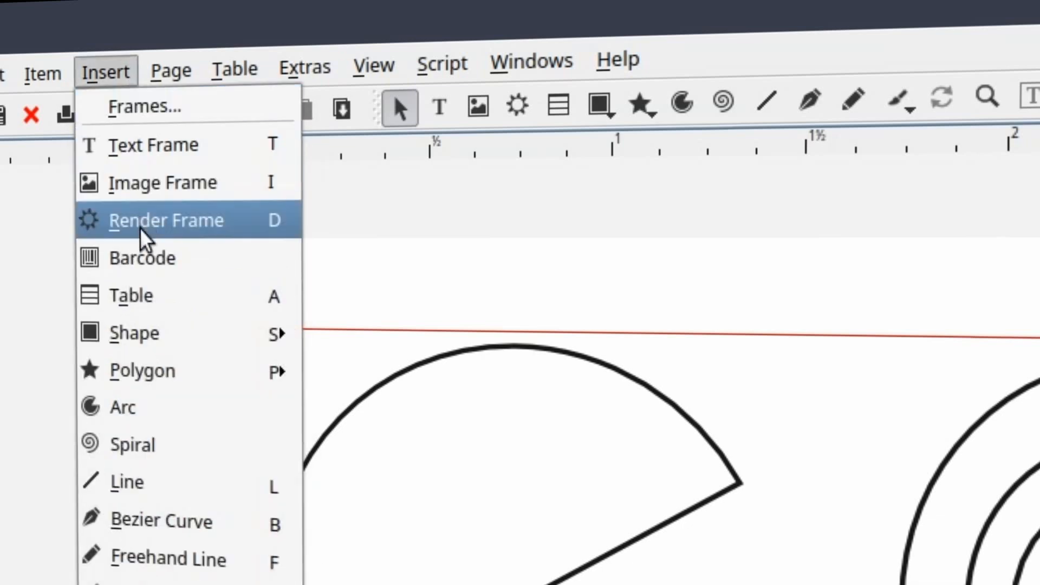
mouse_move(170, 560)
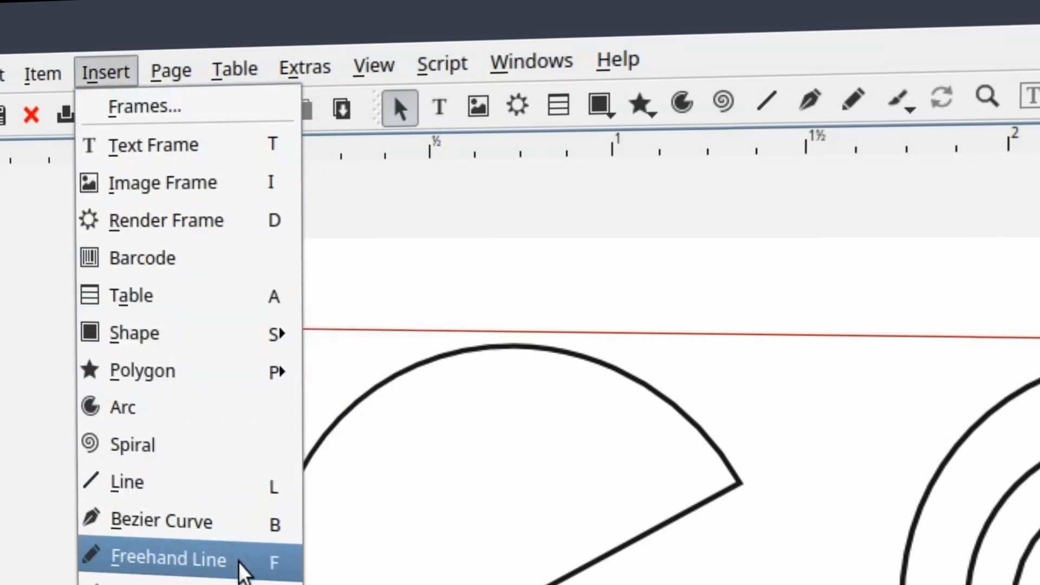
left_click(169, 559)
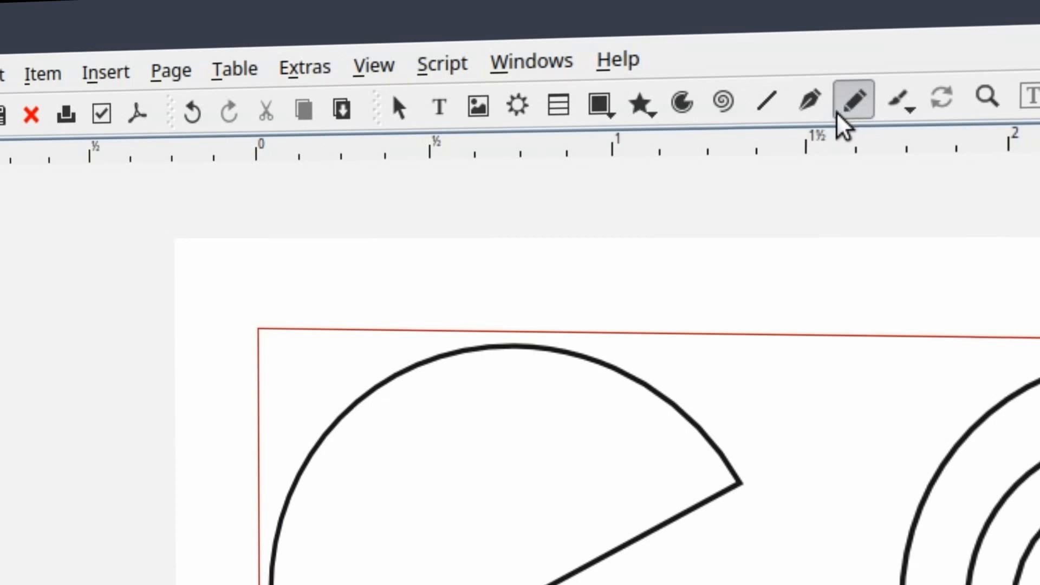
mouse_move(854, 103)
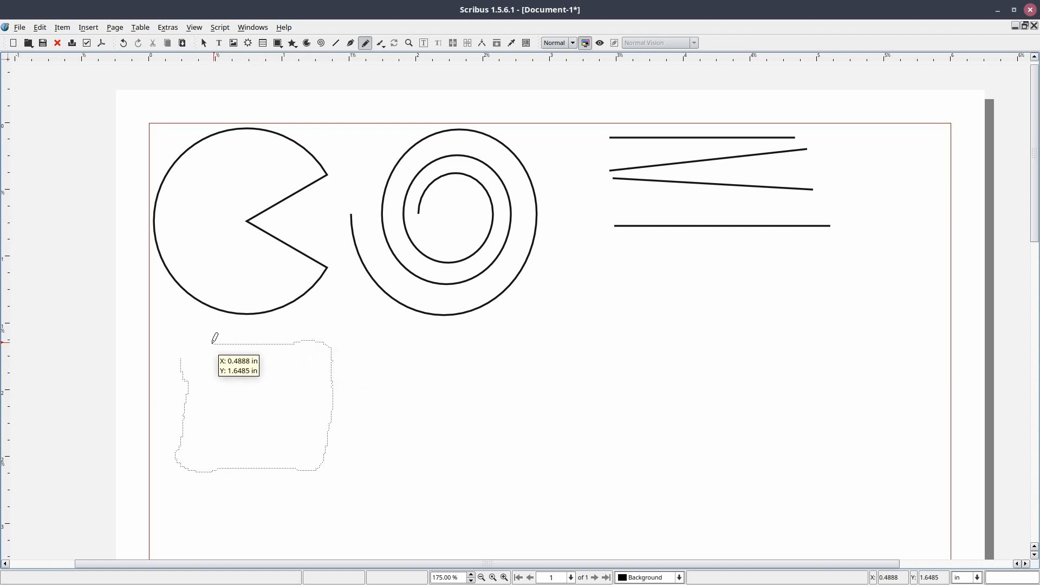
left_click(204, 42)
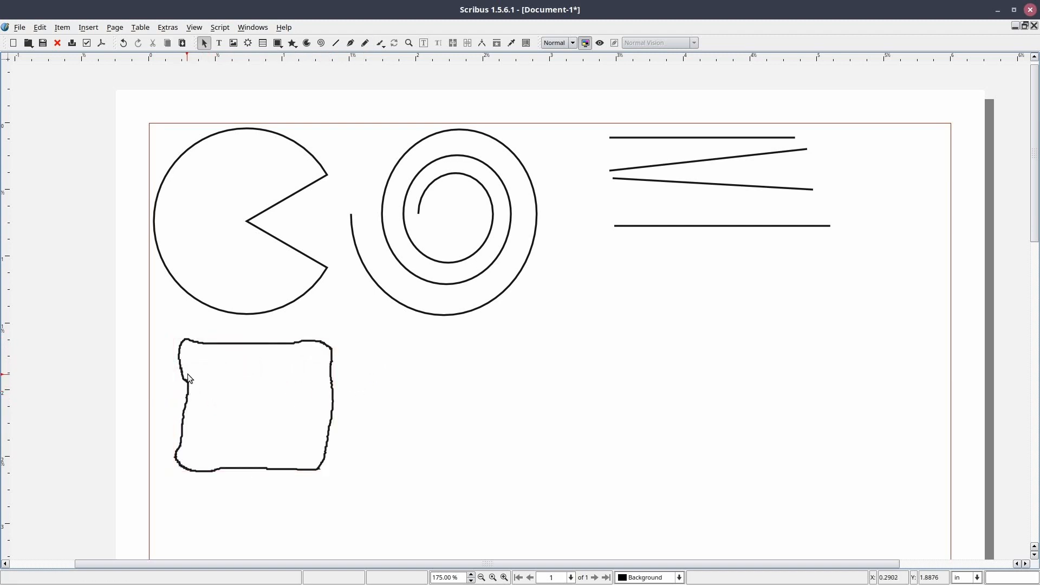
mouse_move(318, 369)
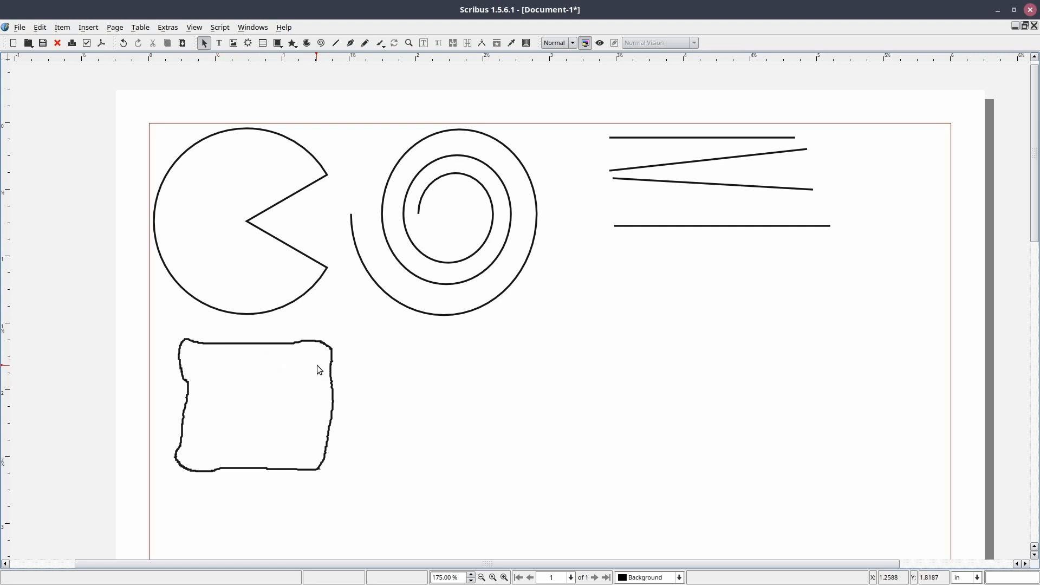
left_click(364, 42)
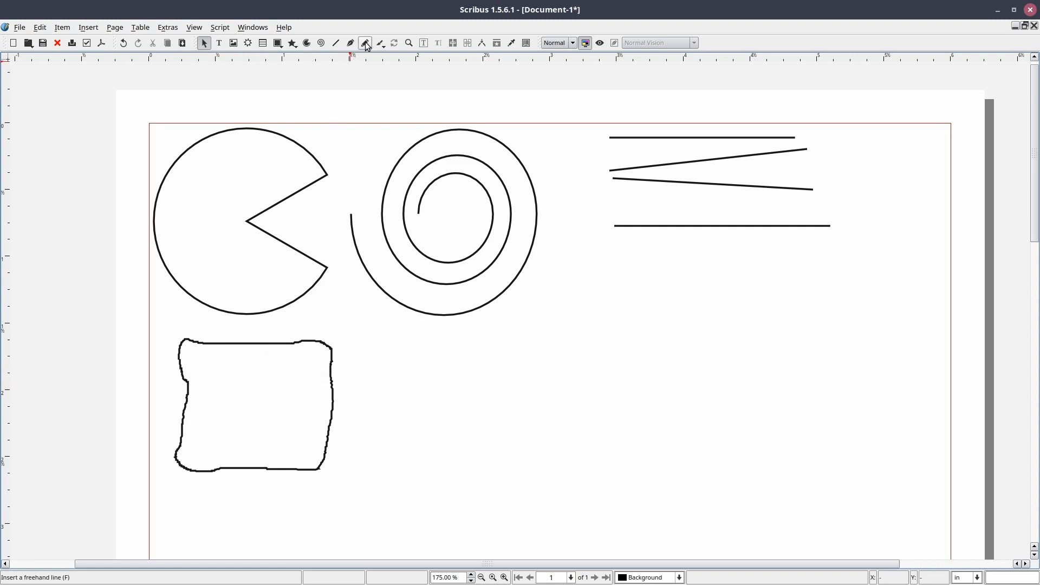
left_click(364, 42)
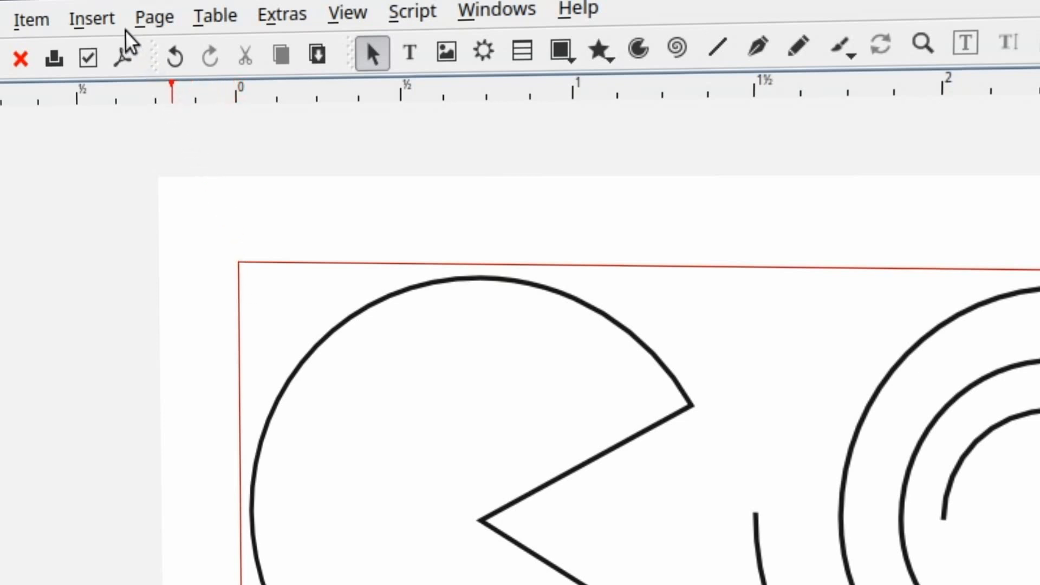
Select the calligraphic brush and set its nib angle to 0° and width to 10.00 pt
left_click(91, 16)
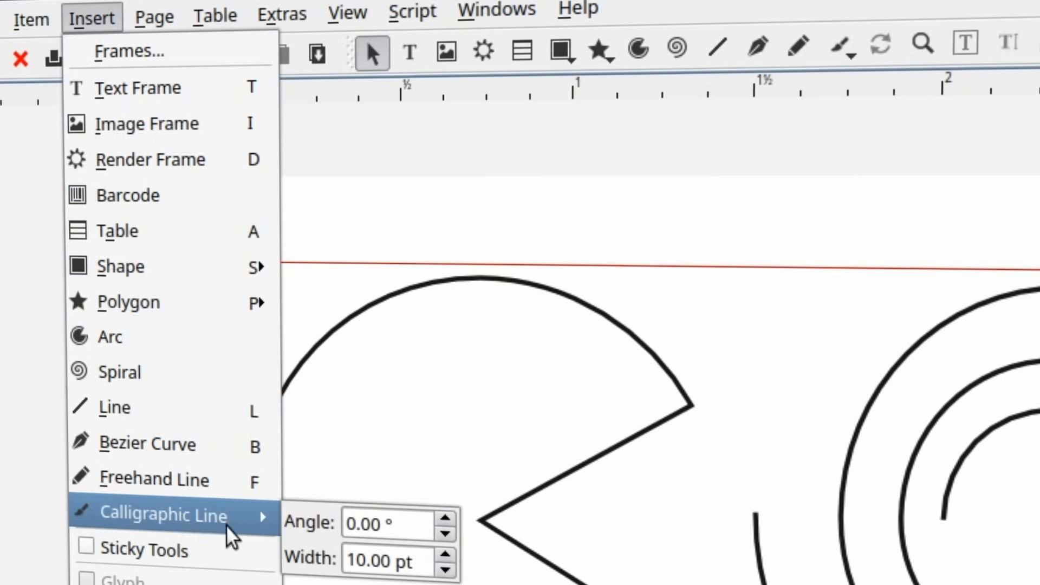
mouse_move(247, 536)
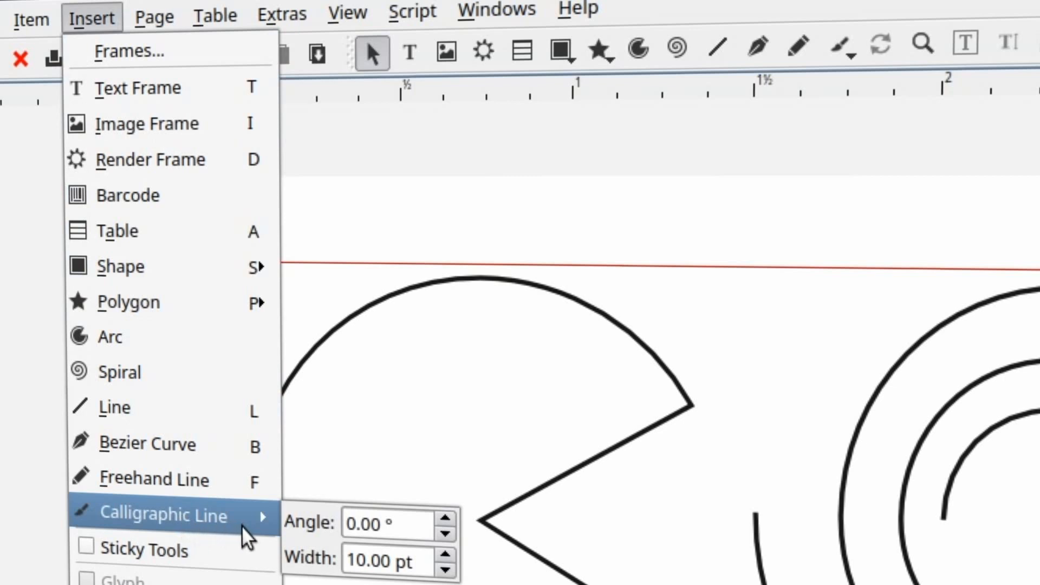
mouse_move(166, 550)
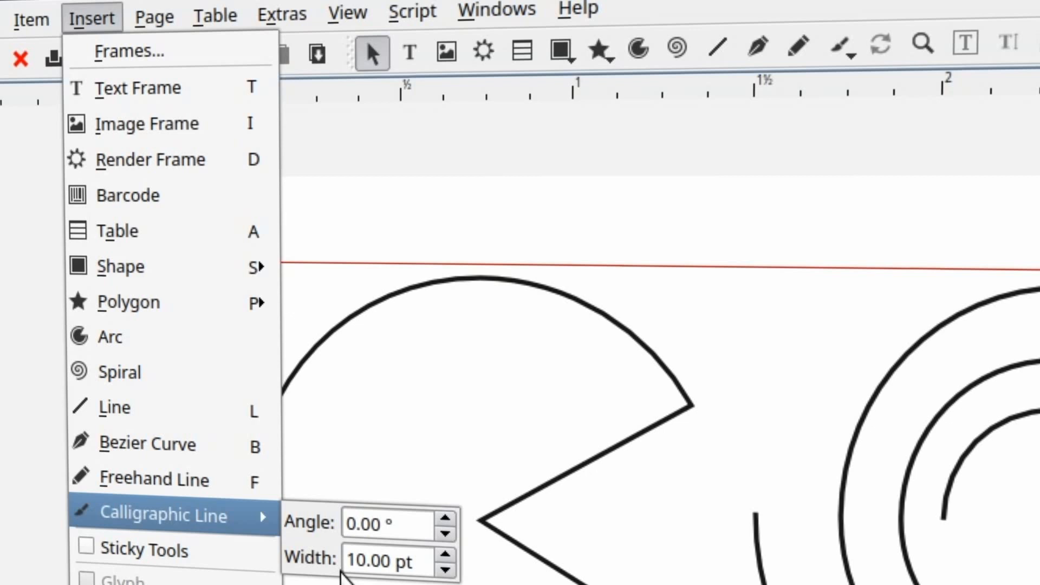
left_click(91, 14)
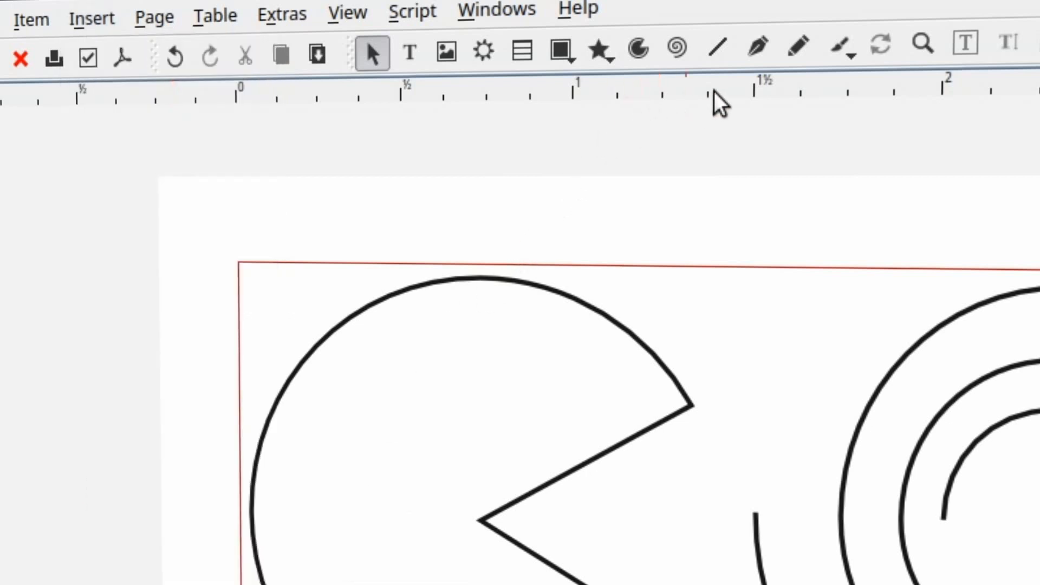
mouse_move(859, 87)
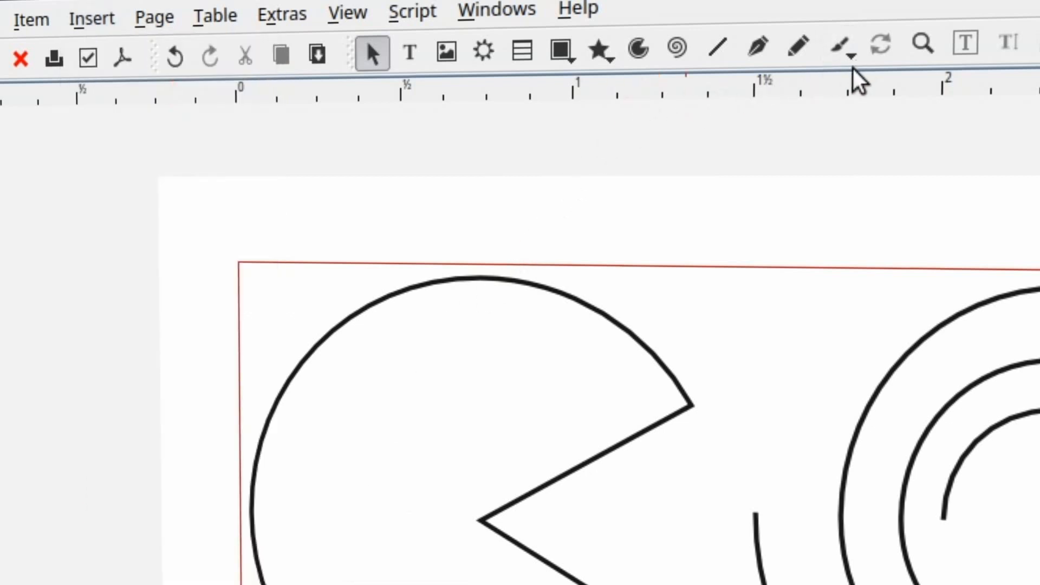
left_click(839, 44)
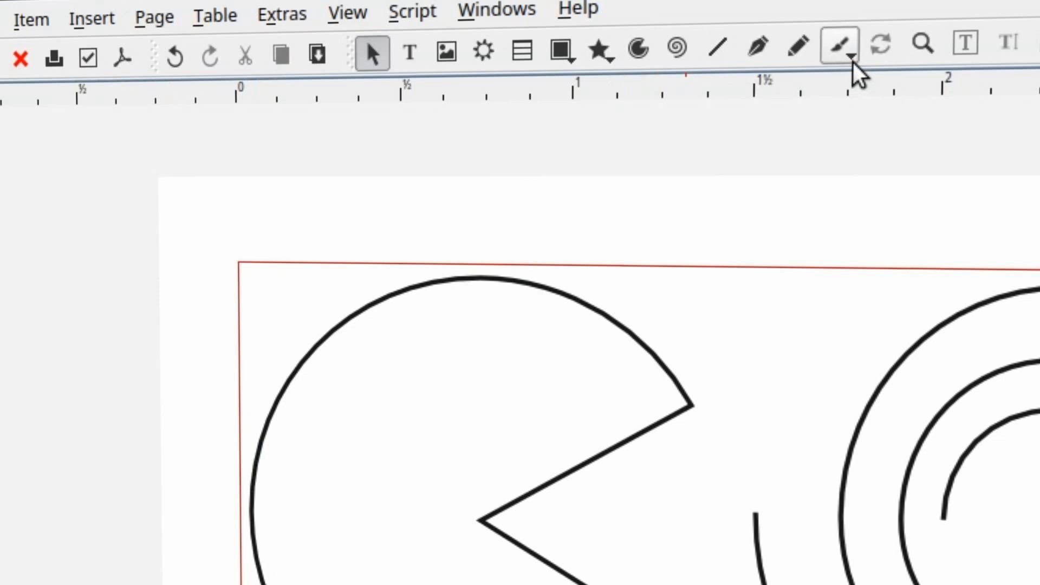
left_click(837, 47)
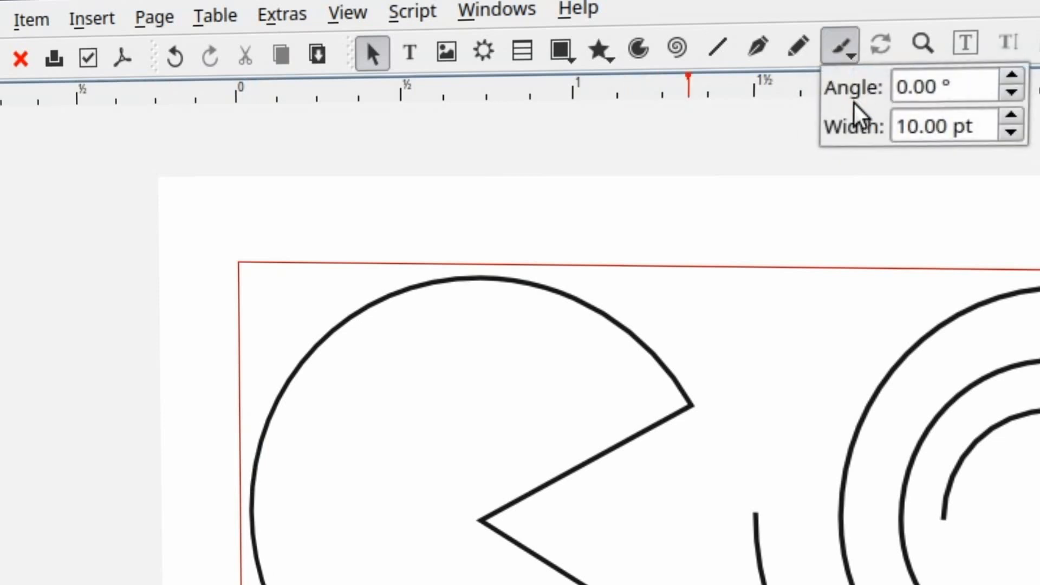
mouse_move(903, 119)
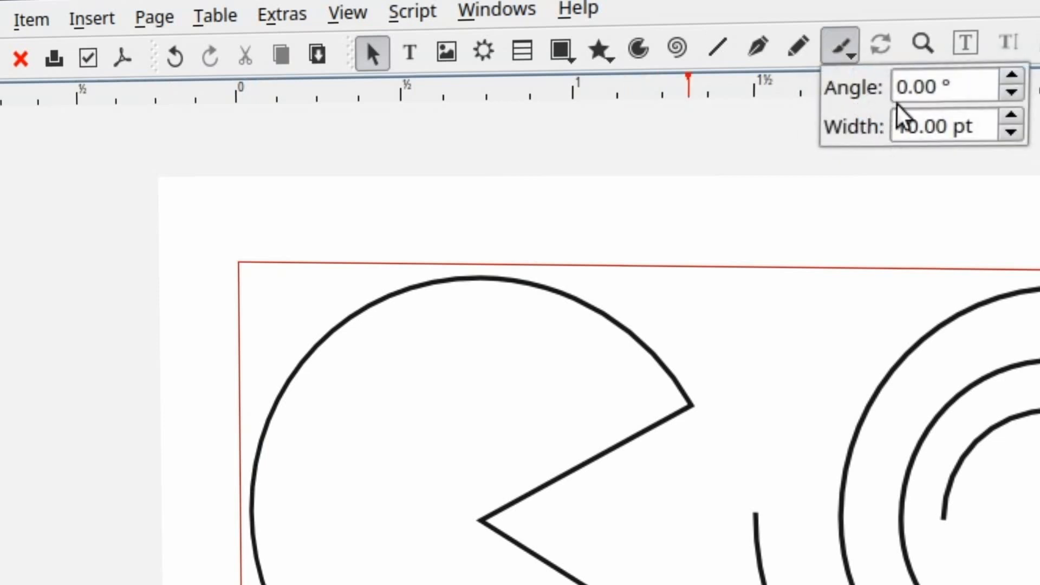
left_click(945, 87)
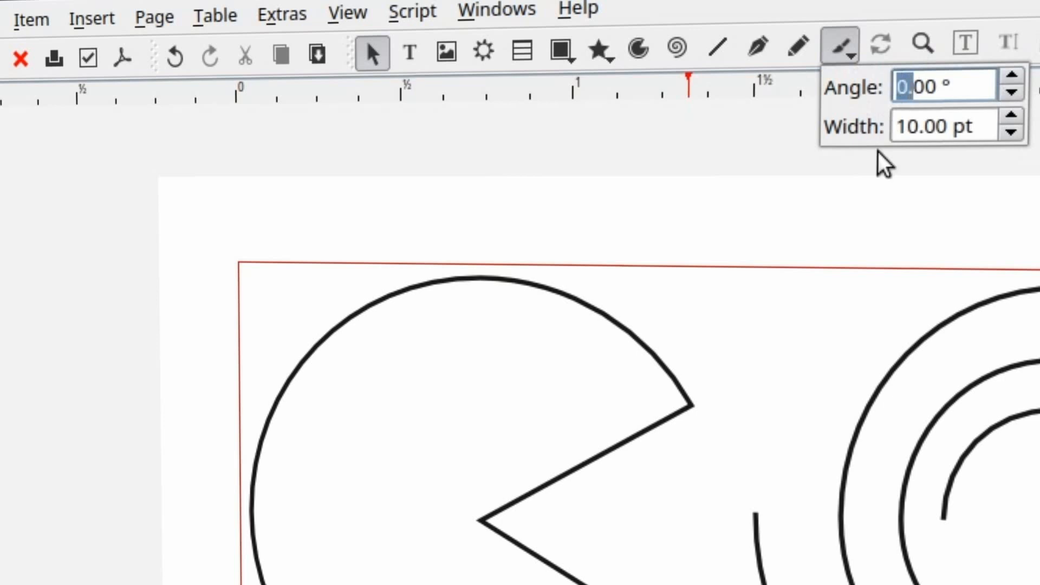
type("10.00")
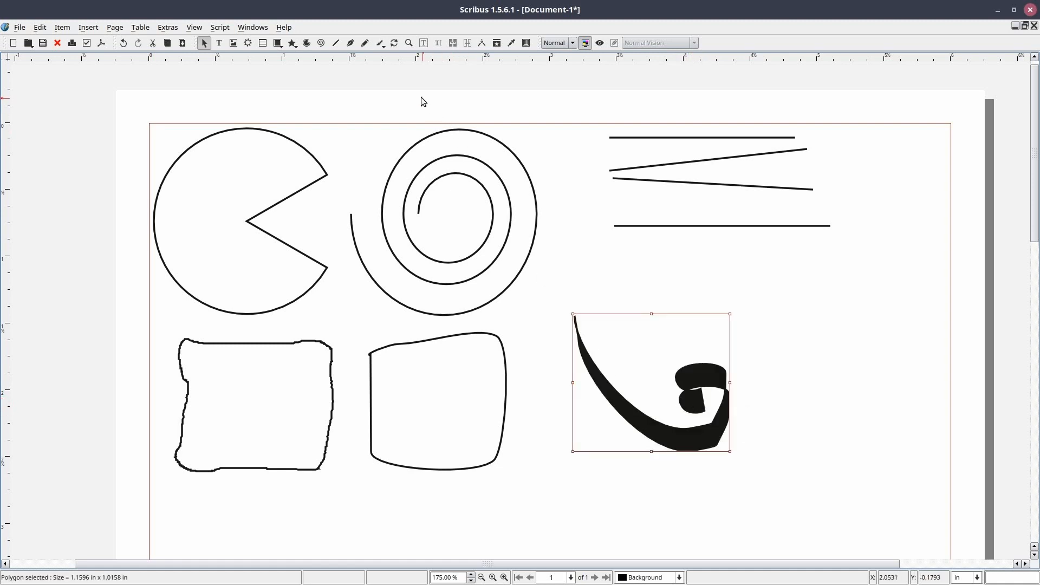
mouse_move(377, 42)
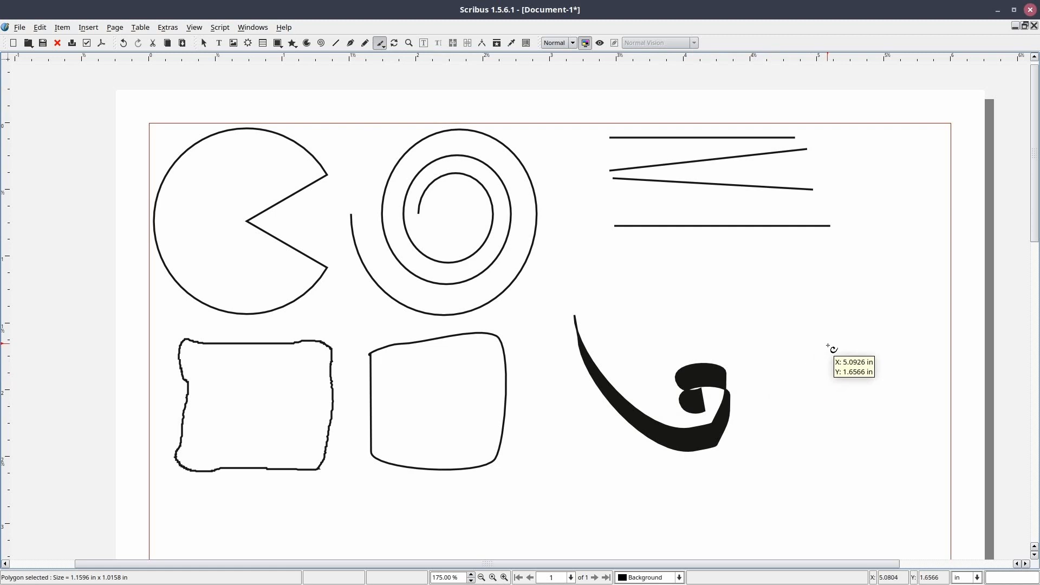
mouse_move(757, 392)
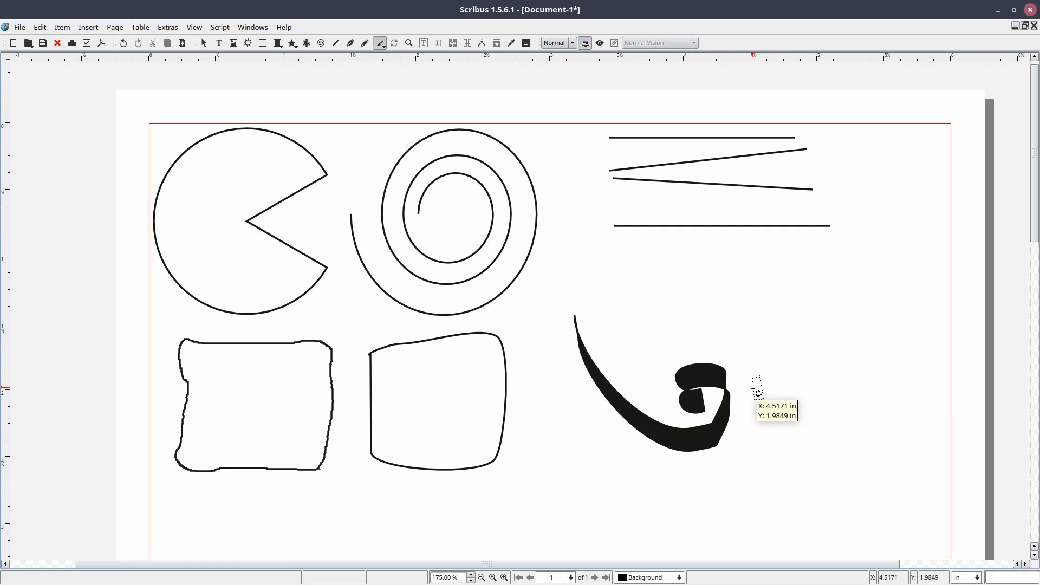
mouse_move(776, 383)
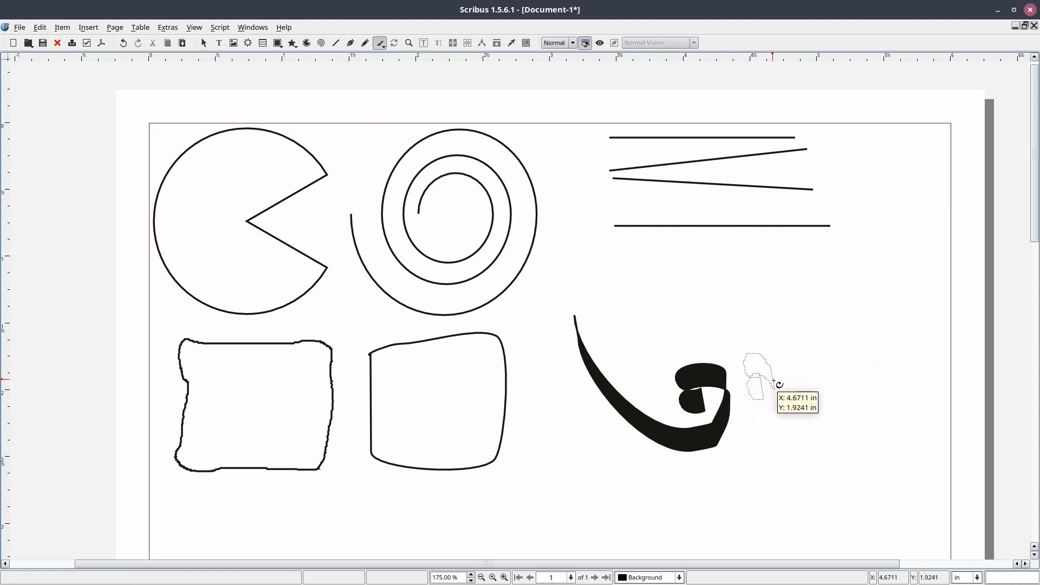
mouse_move(719, 353)
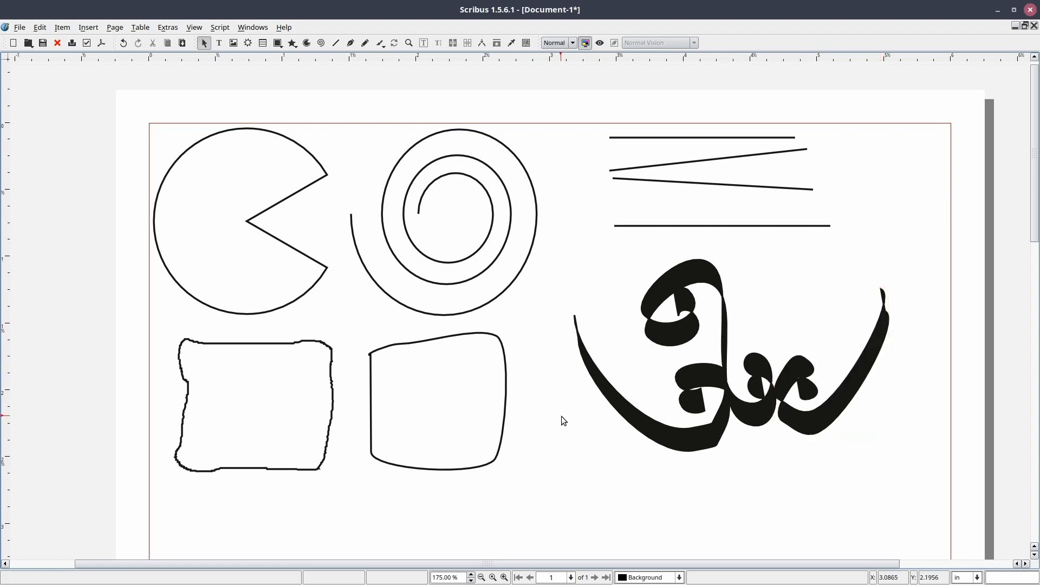
mouse_move(563, 404)
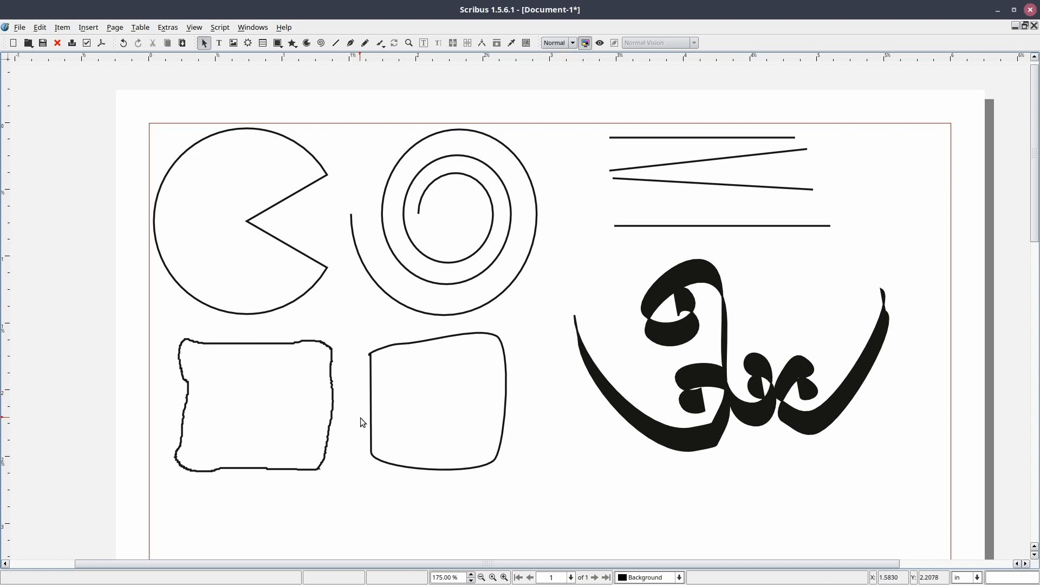
mouse_move(362, 344)
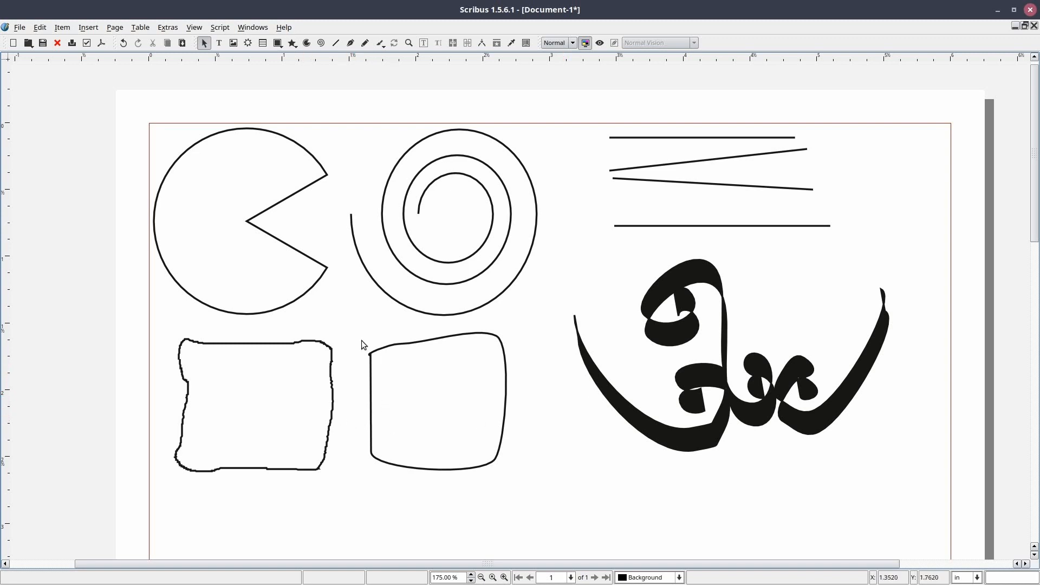